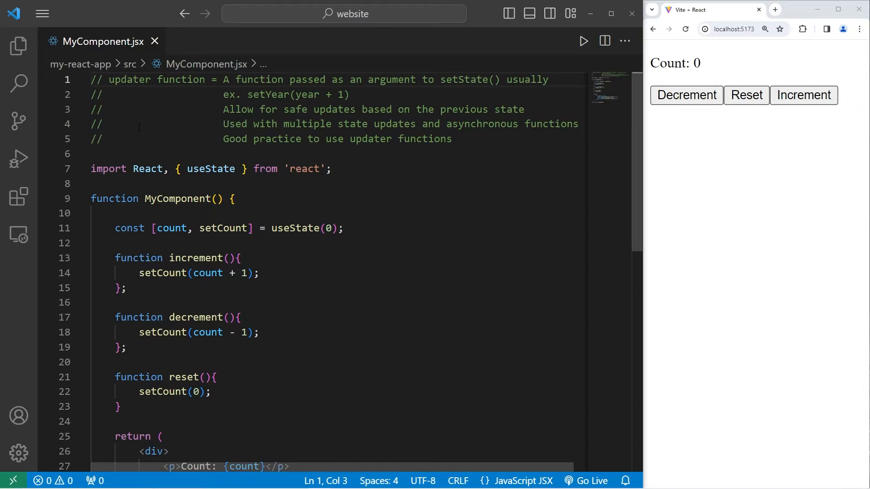
Replace 'year + 1' in the header comment's setYear example with 'arrow function'
double_click(156, 80)
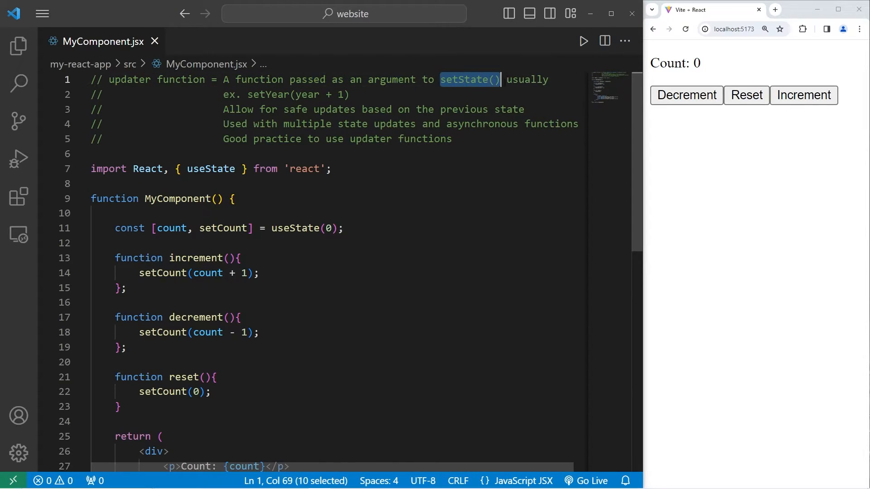
left_click(349, 95)
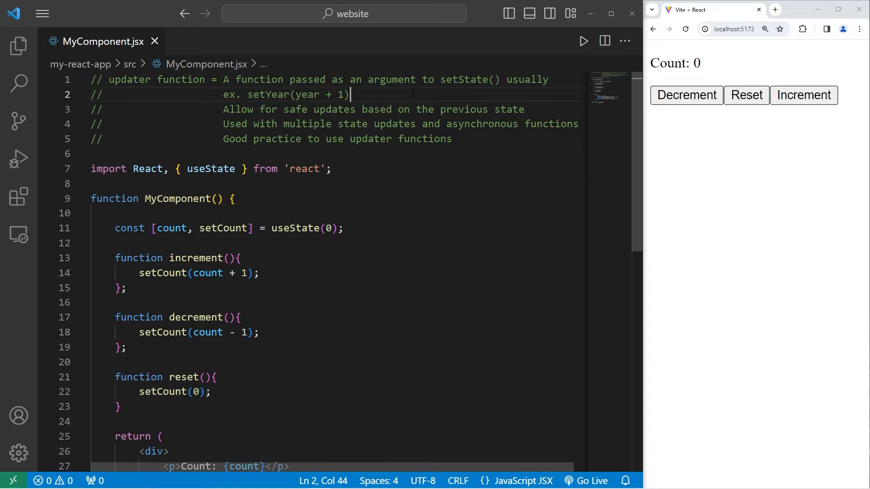
double_click(268, 94)
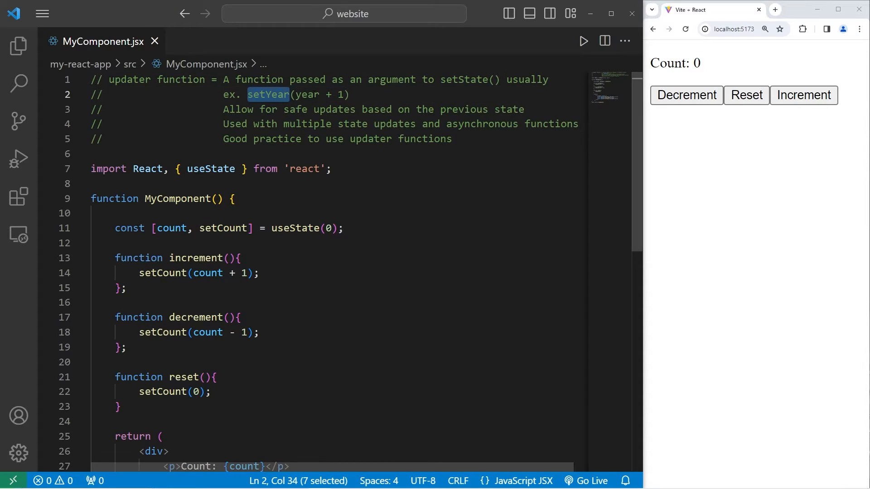
double_click(306, 94)
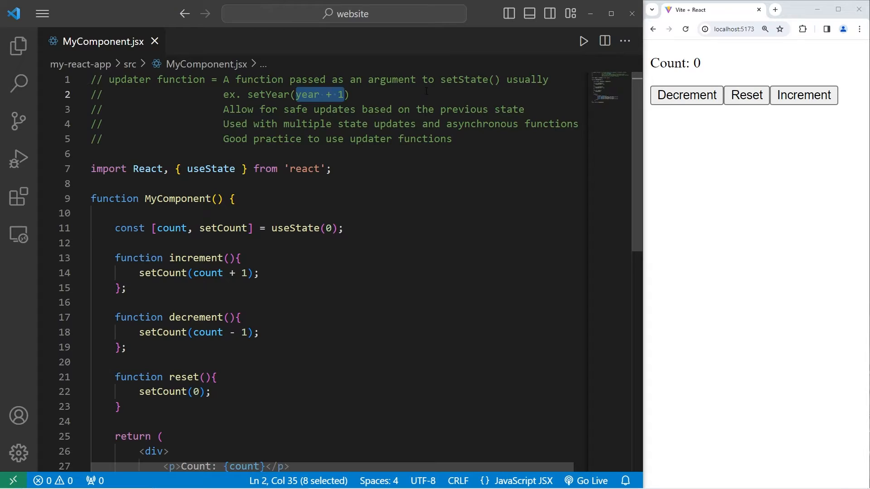
type("updater")
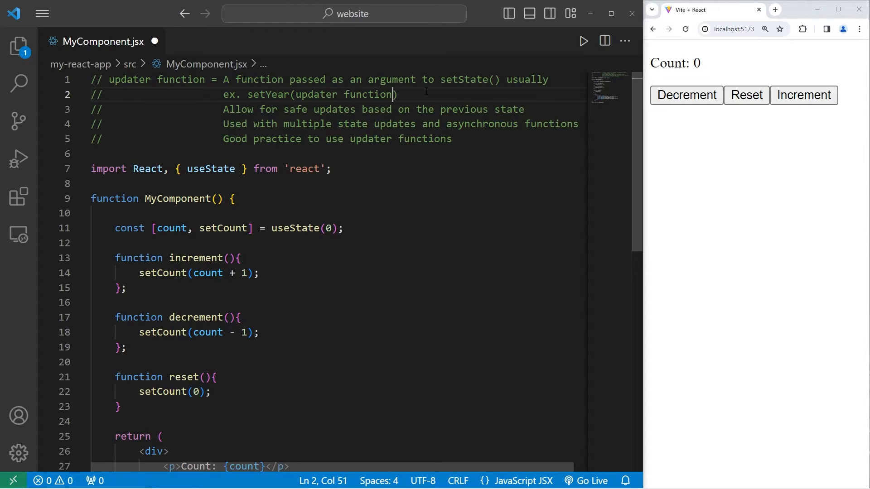
type("arrow")
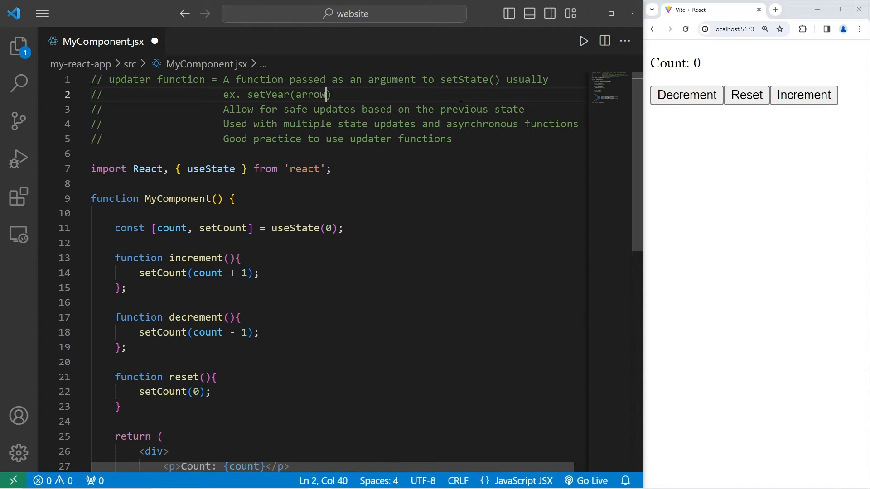
type("function")
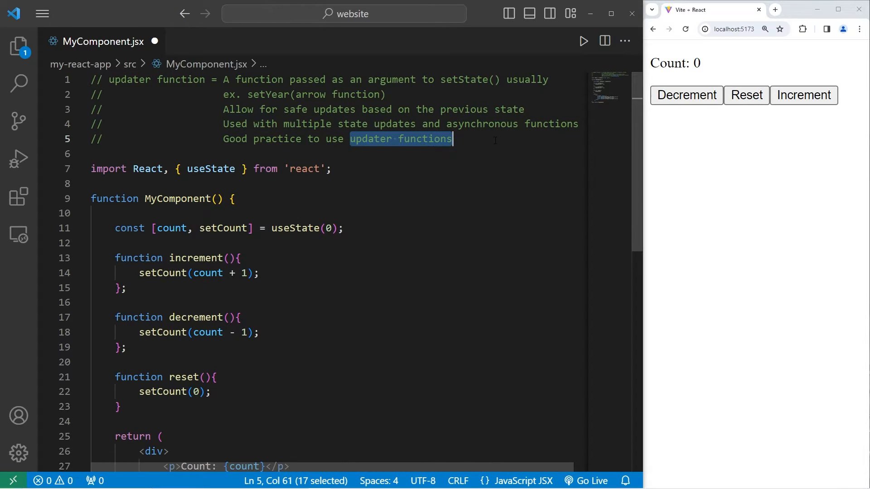
Review the setCount arguments in increment, decrement (count - 1) and reset (0)
scroll("down", 3)
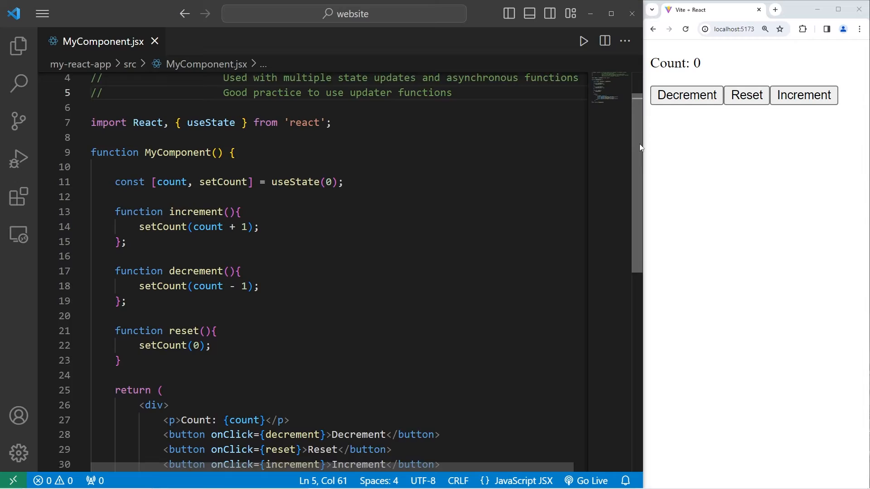
scroll("down", 3)
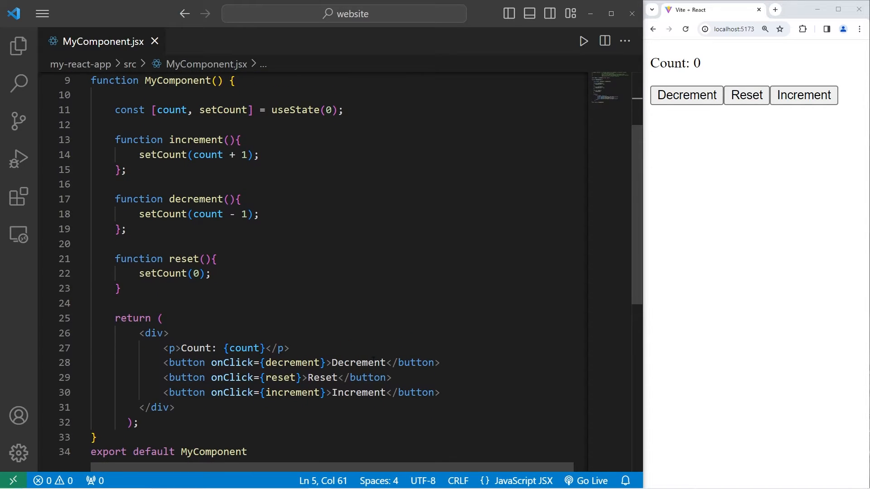
left_click(804, 96)
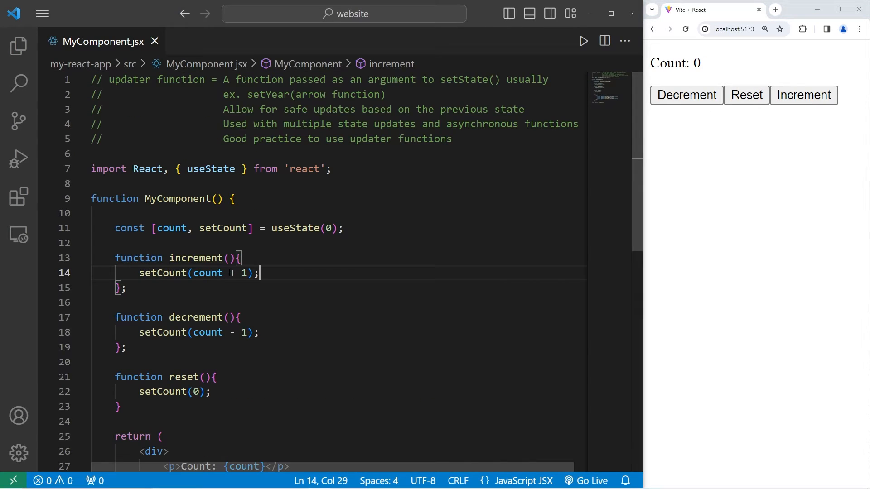
double_click(206, 272)
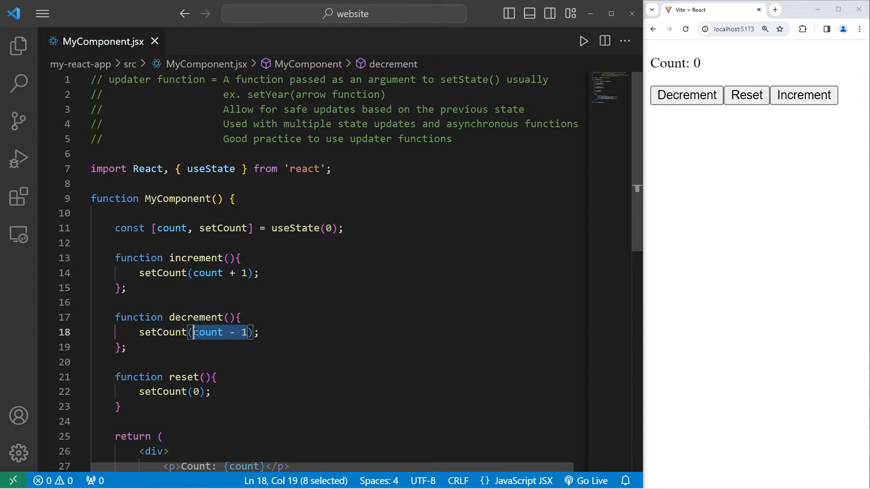
left_click(194, 392)
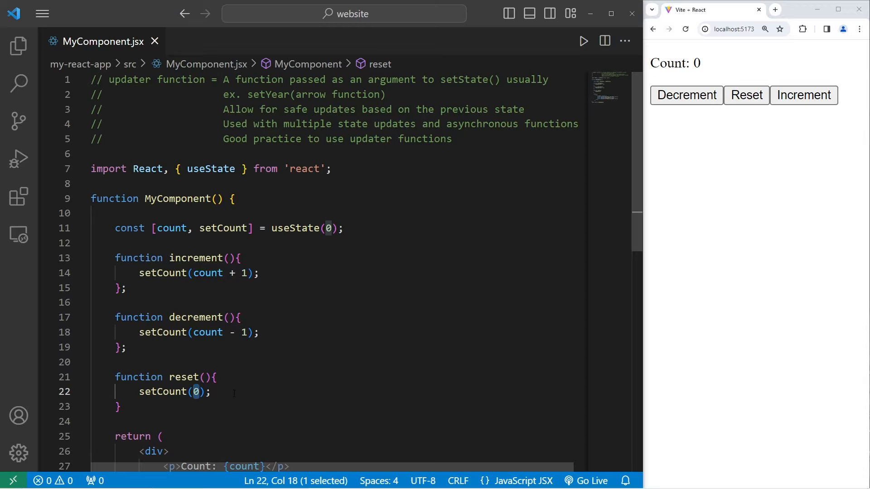
double_click(183, 376)
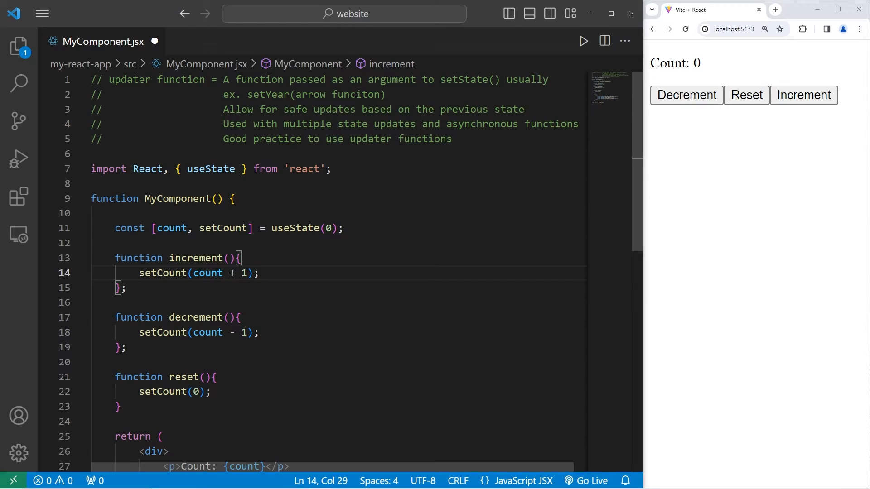
Duplicate setCount(count + 1) to three calls in increment, save, and test Increment in Chrome
type("2")
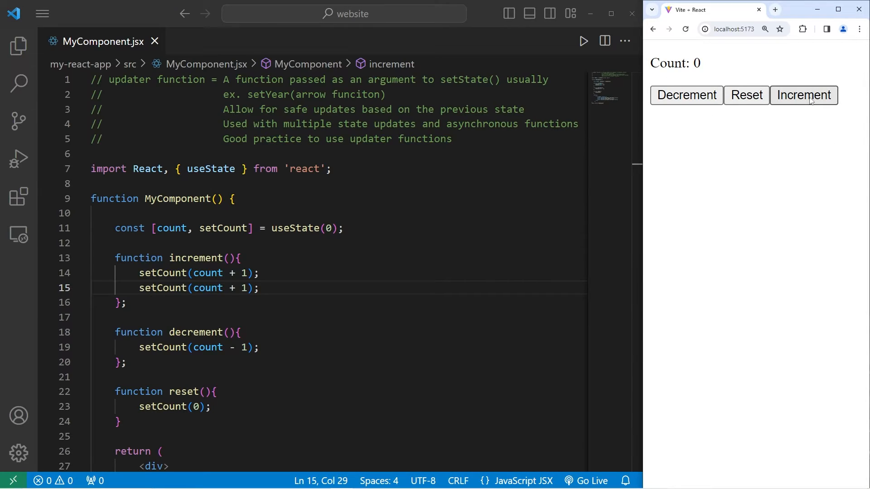
left_click(803, 95)
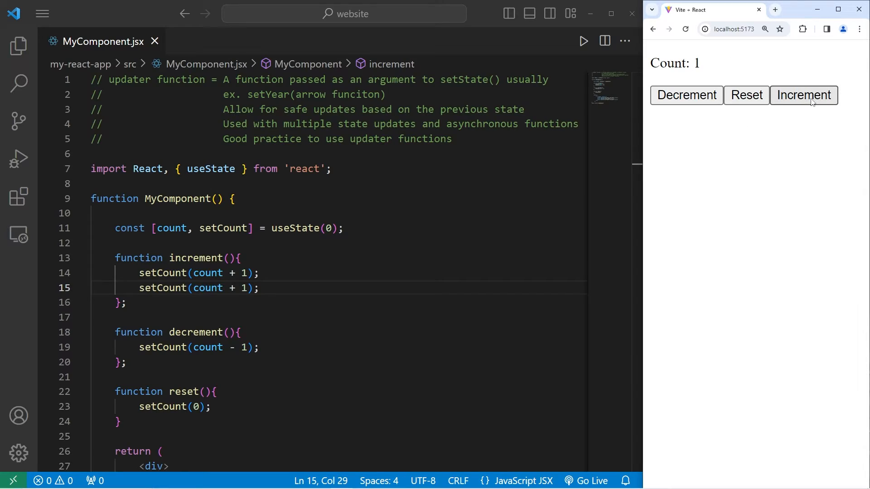
left_click(802, 95)
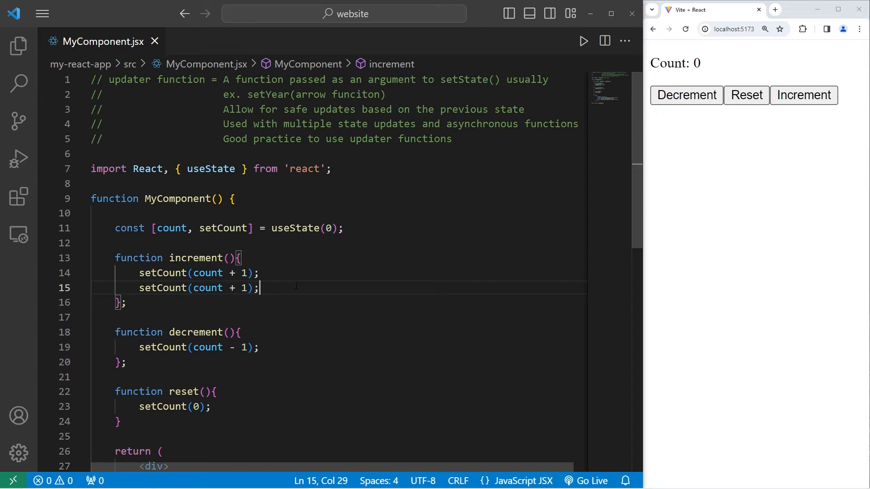
left_click_drag(261, 287, 144, 288)
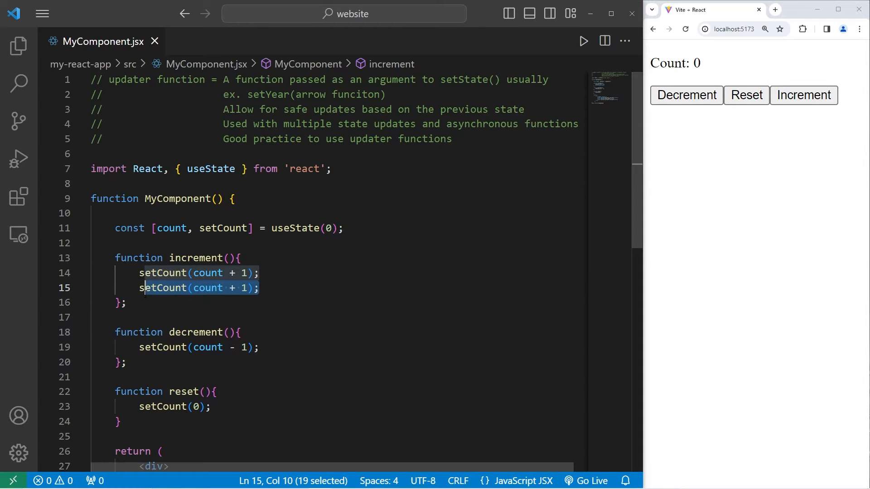
type("setCount(count + 1);")
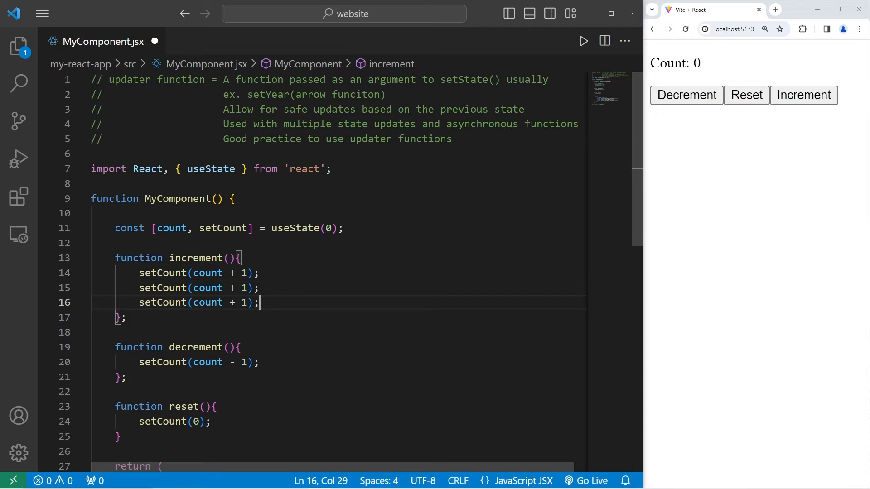
key("ctrl+s")
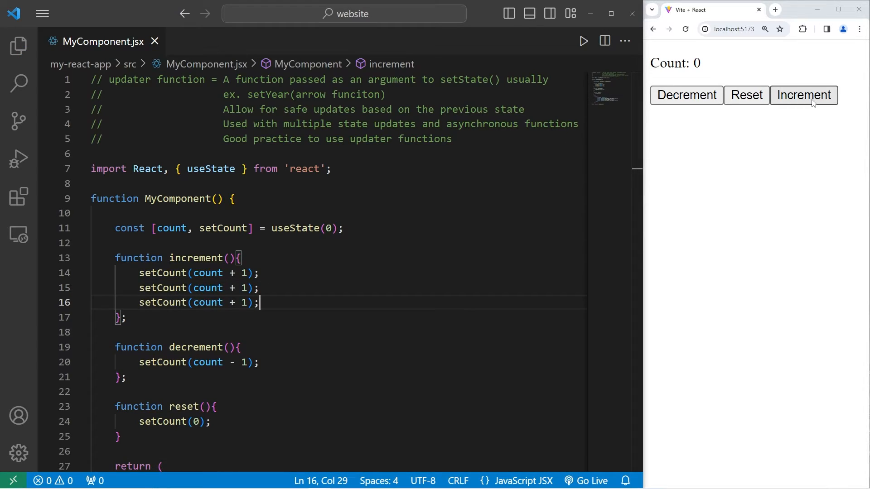
mouse_move(797, 110)
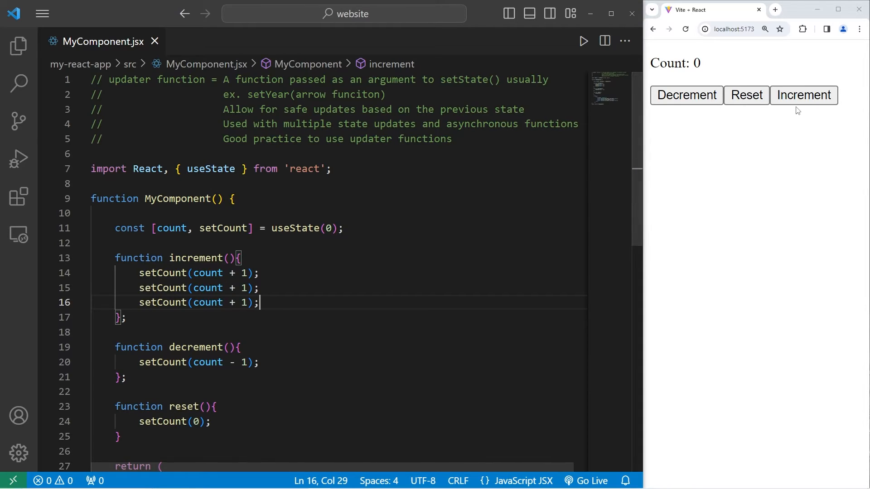
left_click(802, 95)
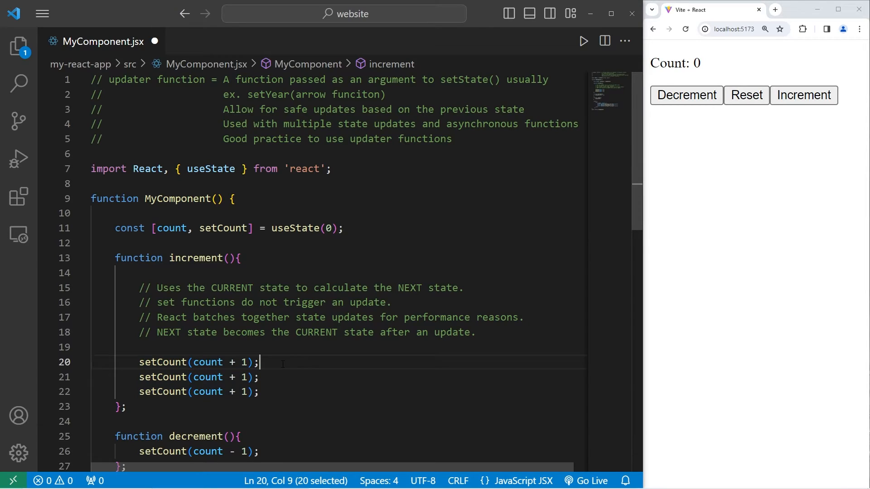
Add '// UPDATE' comments marking the setCount call lines in increment
left_click_drag(258, 362, 91, 392)
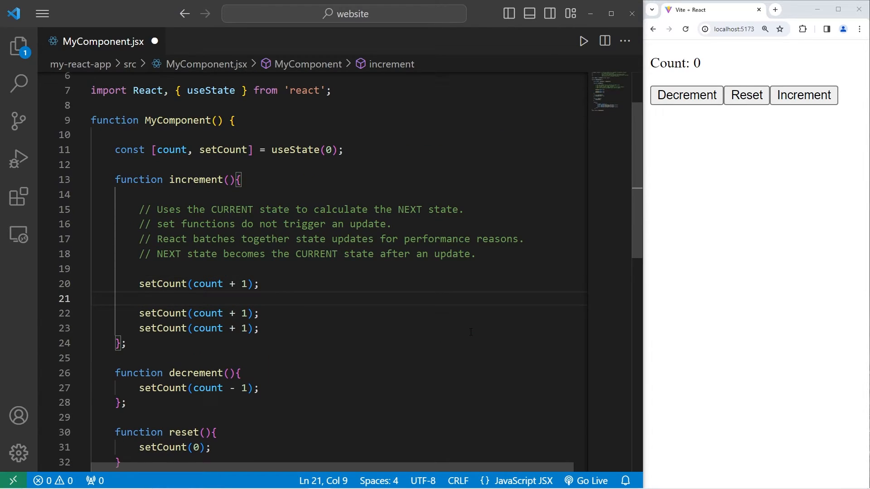
type("// UPDATE")
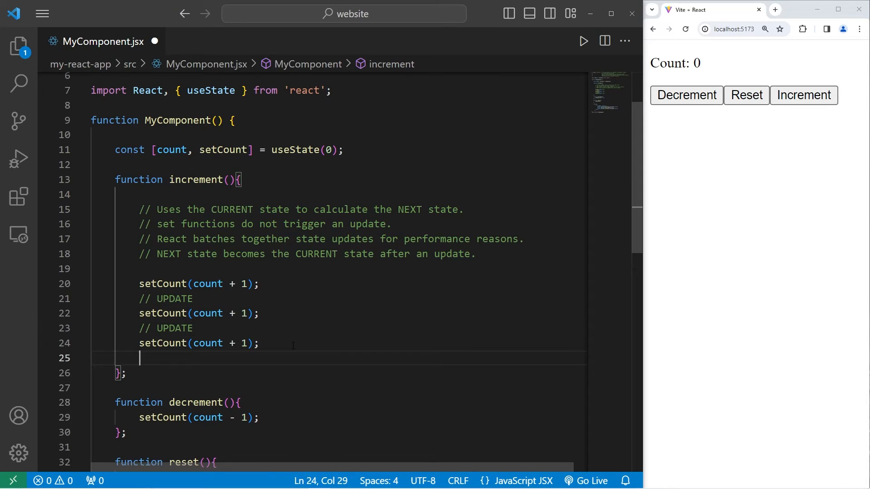
type("// UPDATE")
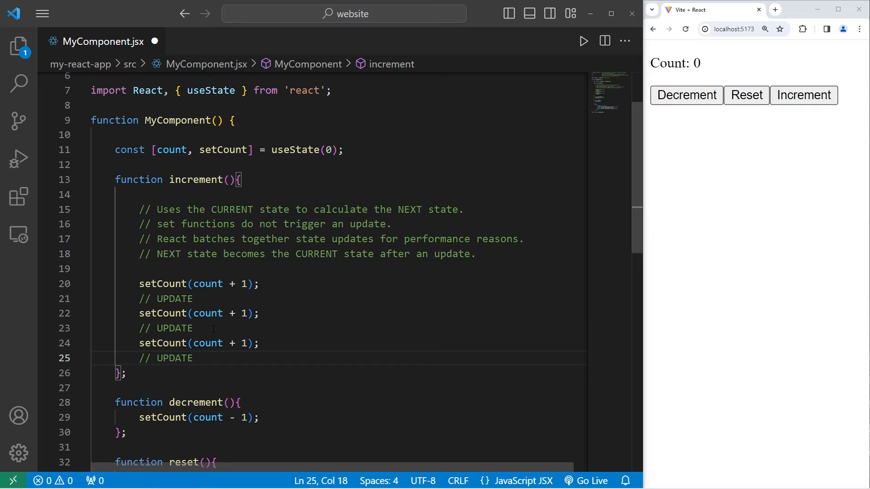
double_click(213, 240)
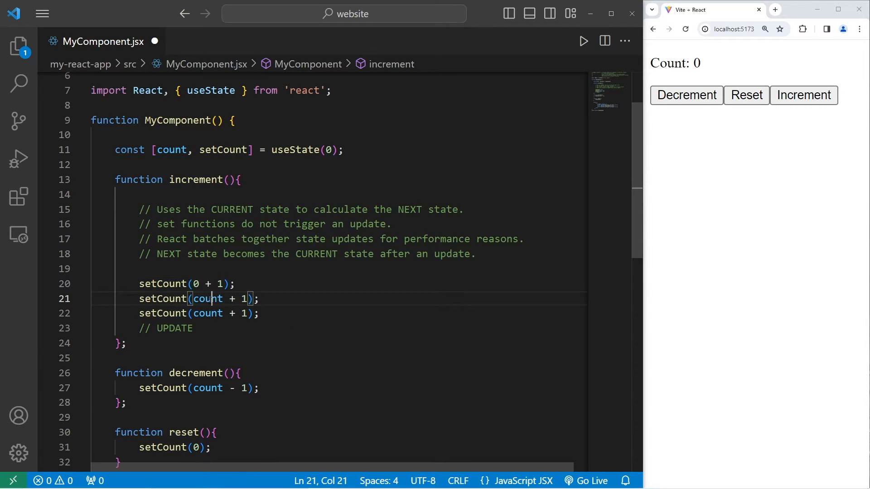
Change the increment calls to setCount(0 + 1) to show each uses the same current state
type("0")
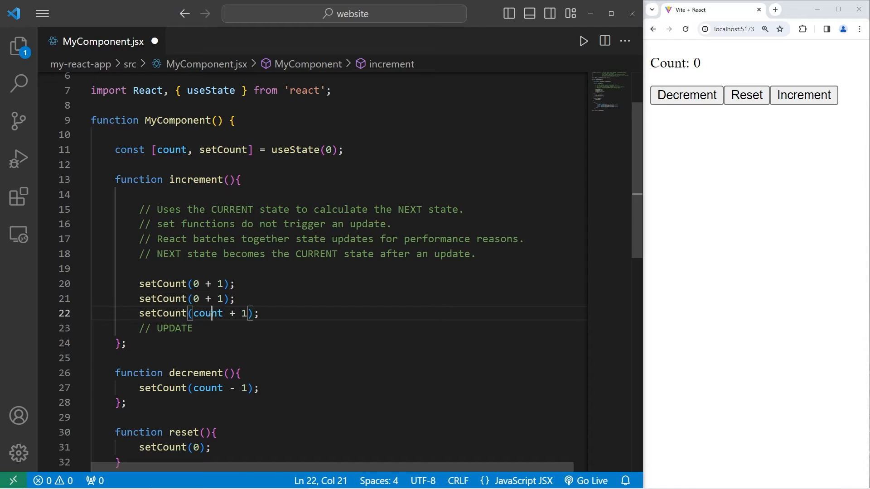
double_click(207, 313)
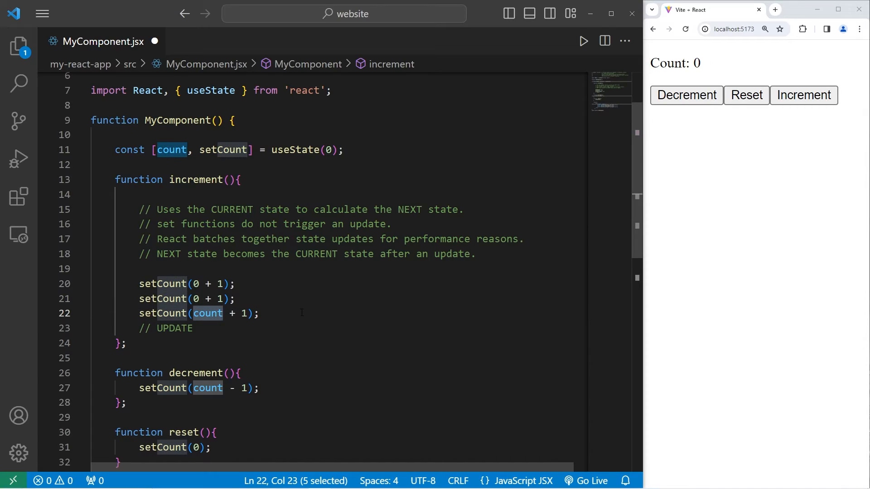
type("0")
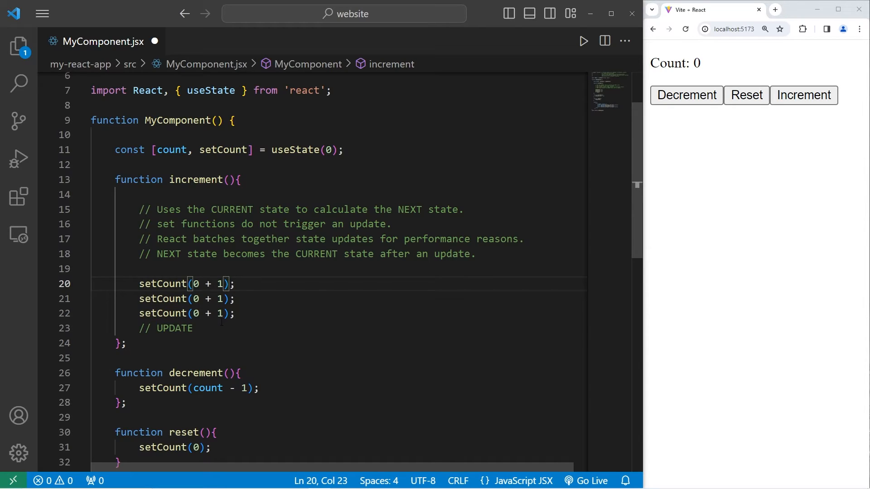
triple_click(158, 328)
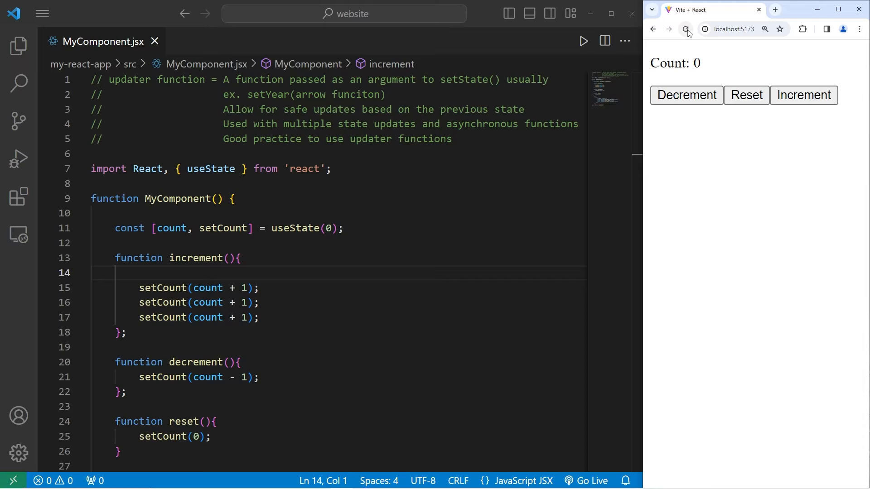
Reload the Chrome preview, highlight 'multiple state updates', and start editing the first increment argument
left_click(686, 29)
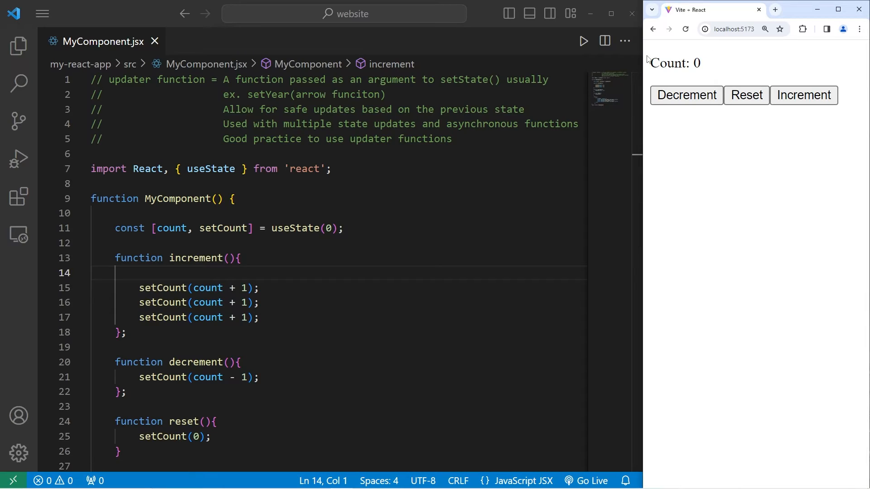
left_click(686, 29)
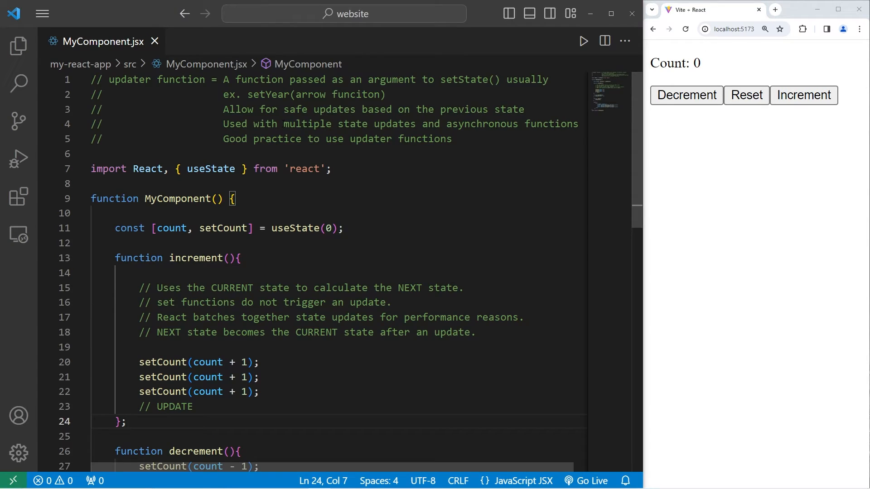
left_click_drag(285, 124, 414, 124)
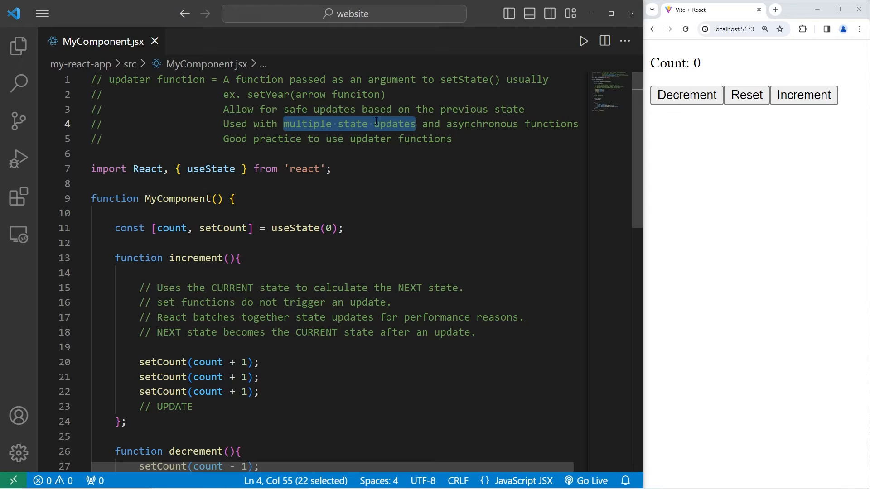
double_click(154, 80)
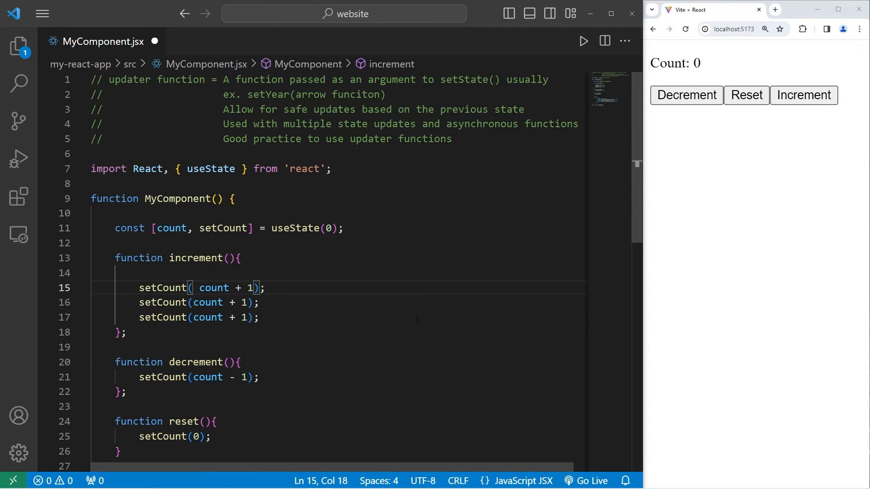
Rewrite the increment calls as updaters, renaming count to prevCount then c => c + 1, and test in Chrome
type("count")
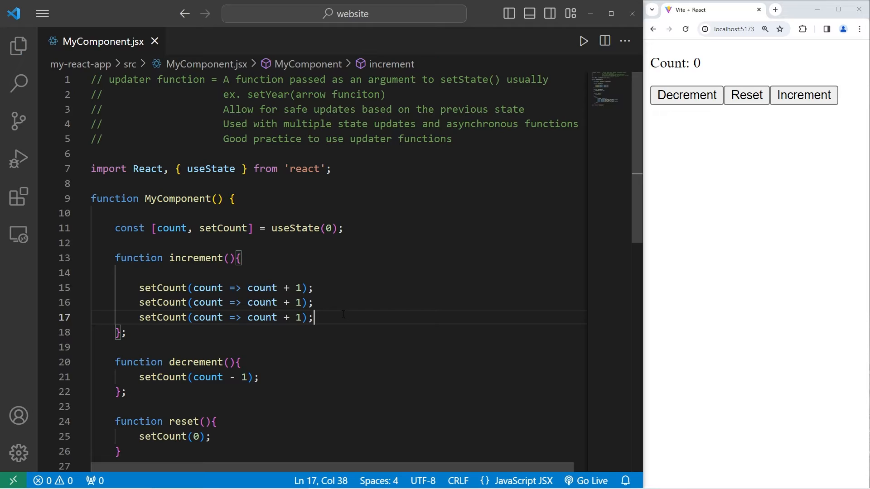
double_click(209, 287)
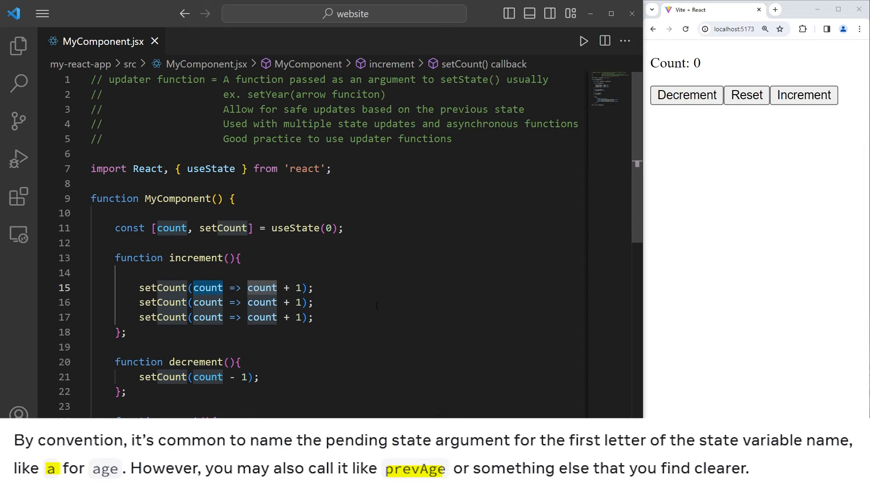
type("prev")
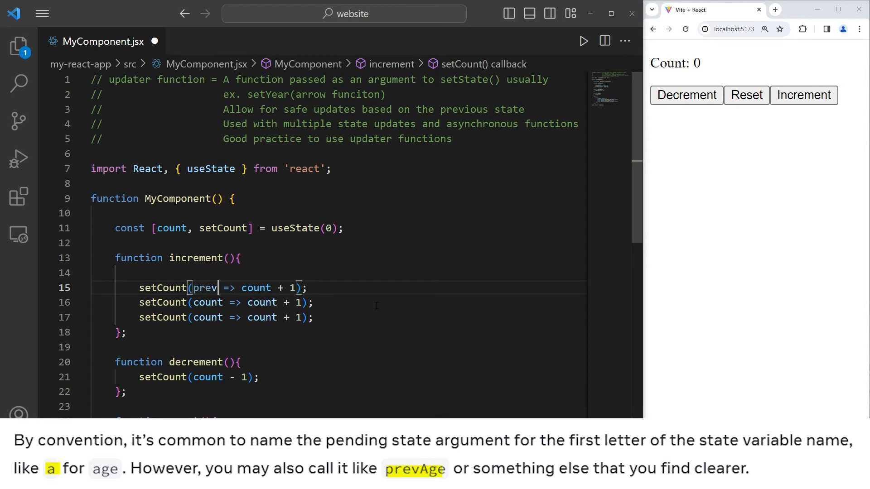
type("count")
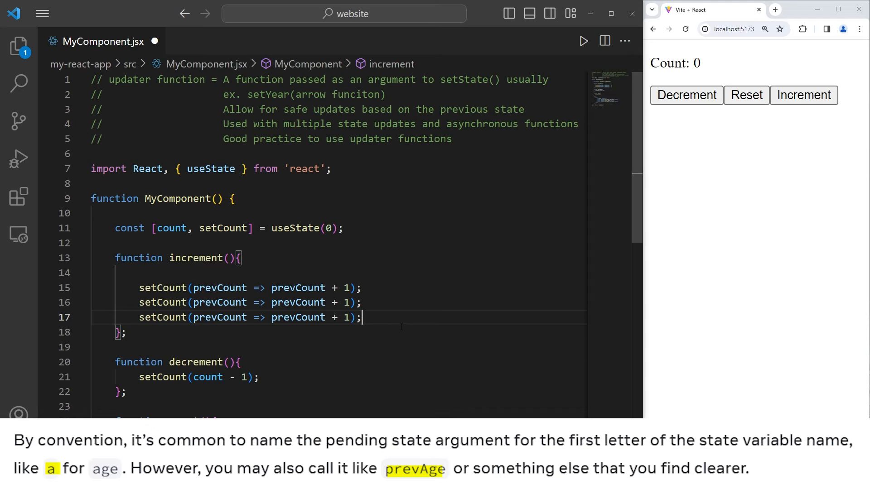
double_click(172, 228)
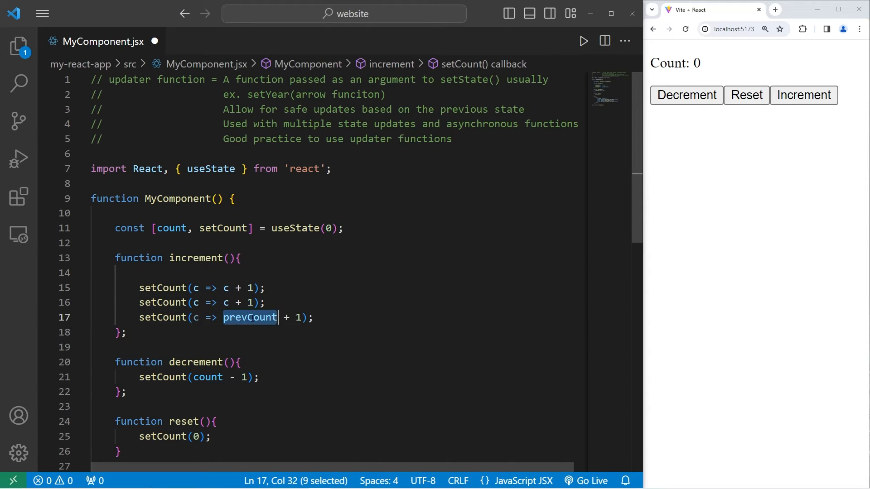
type("c")
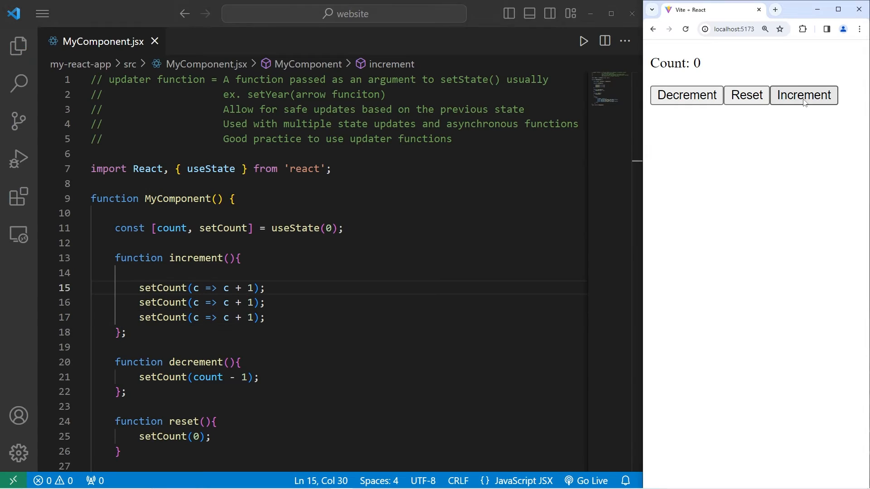
left_click(803, 96)
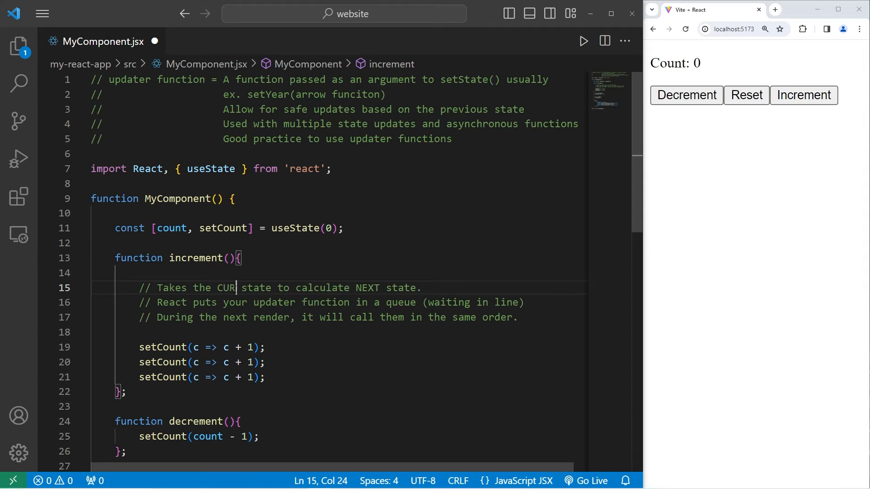
Comment that updaters take the PENDING state, are queued, and run in order next render
type("RENT")
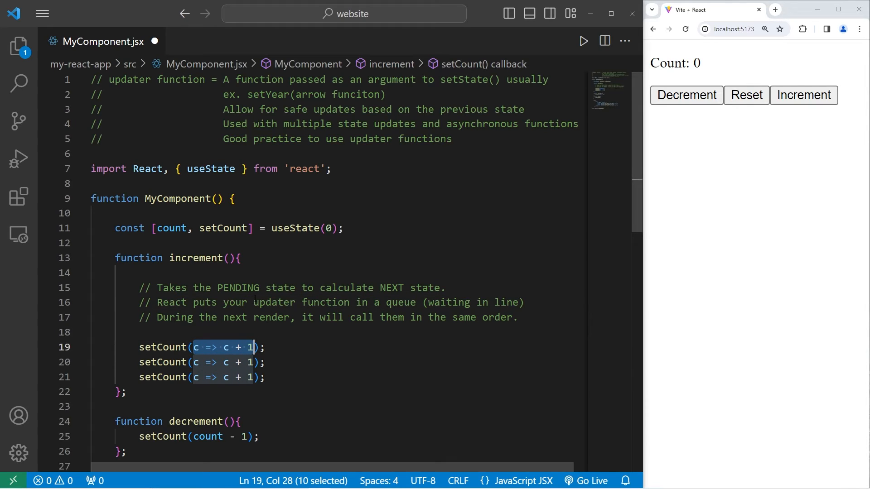
double_click(300, 302)
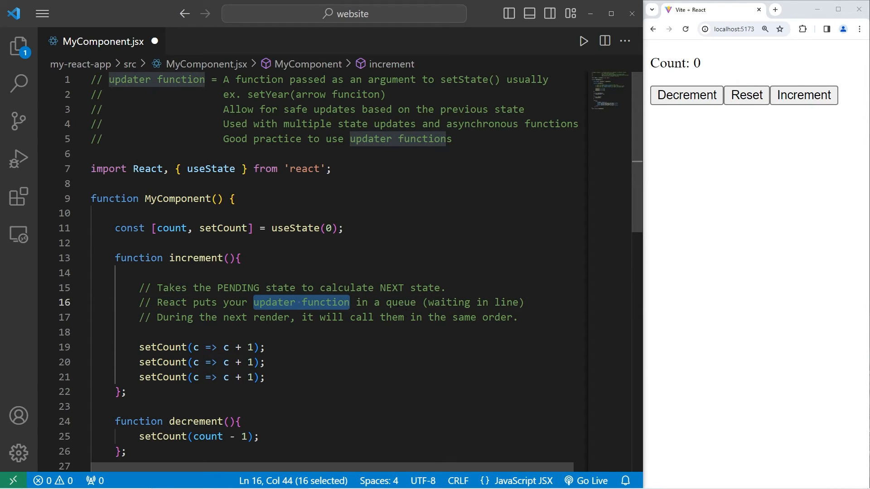
double_click(399, 303)
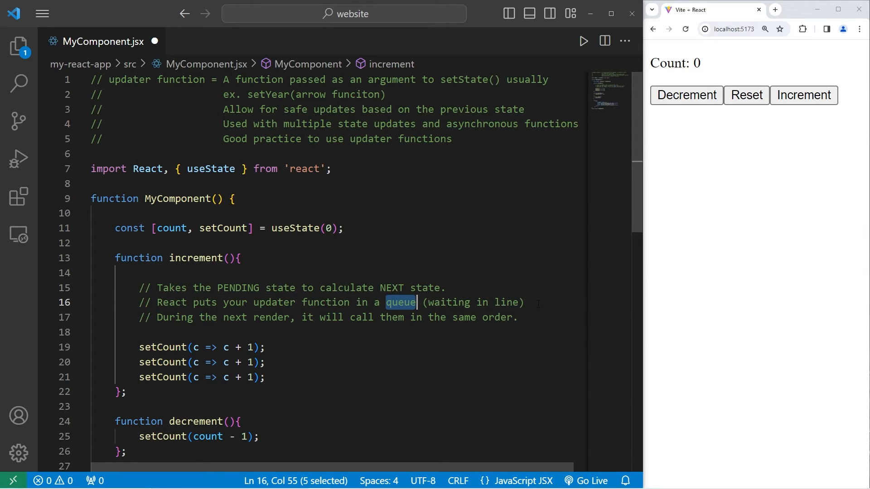
left_click_drag(416, 302, 524, 302)
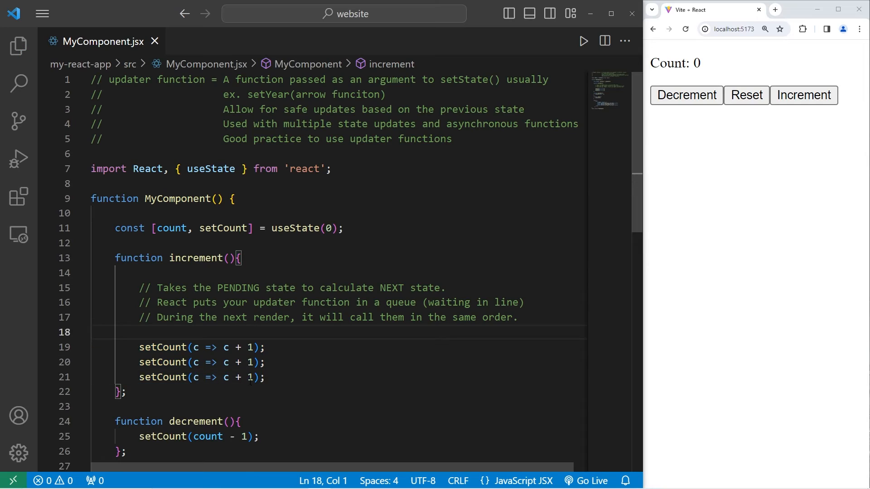
double_click(376, 124)
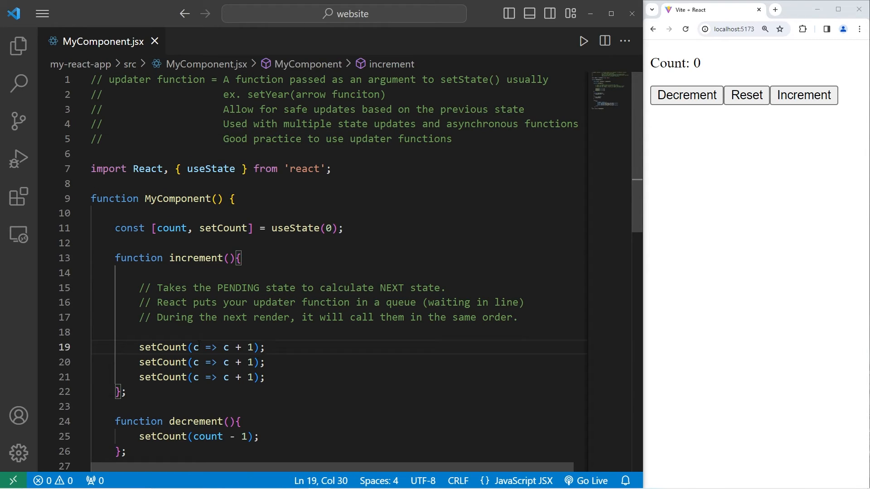
Reduce increment to one setCount(c => c + 1) call and duplicate it to three lines
left_click_drag(140, 347, 265, 377)
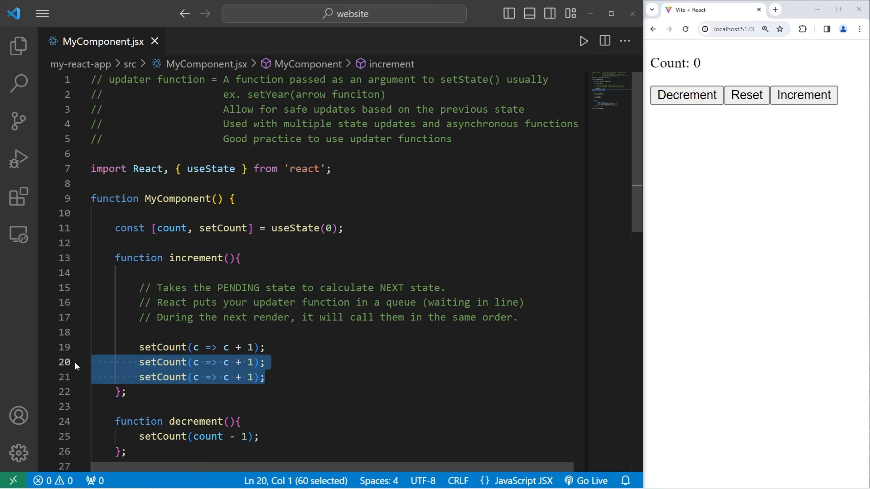
key("Delete")
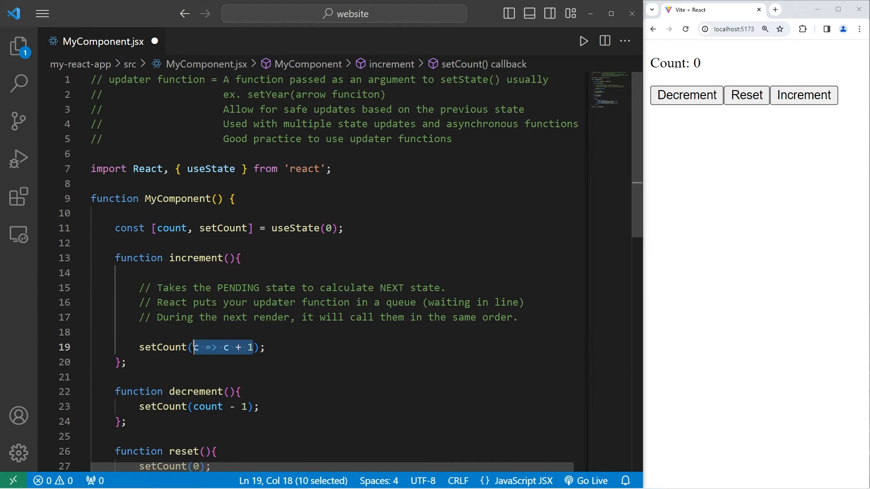
type("count + 1")
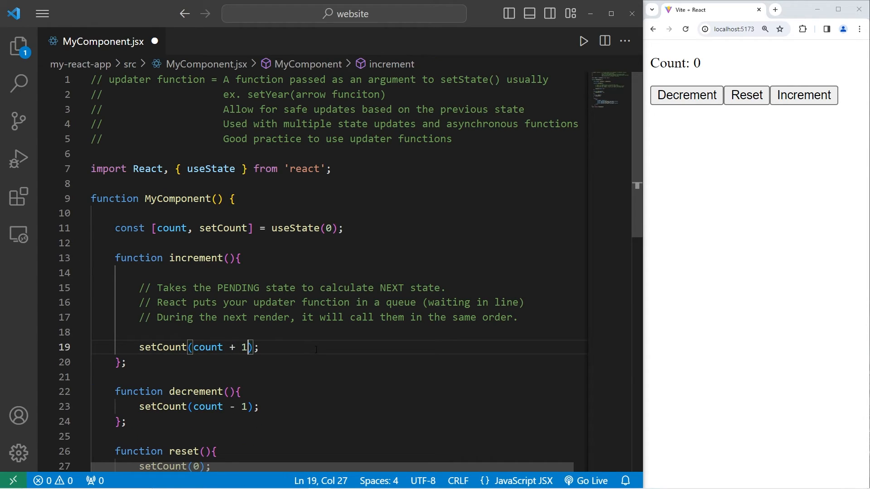
type("c => c")
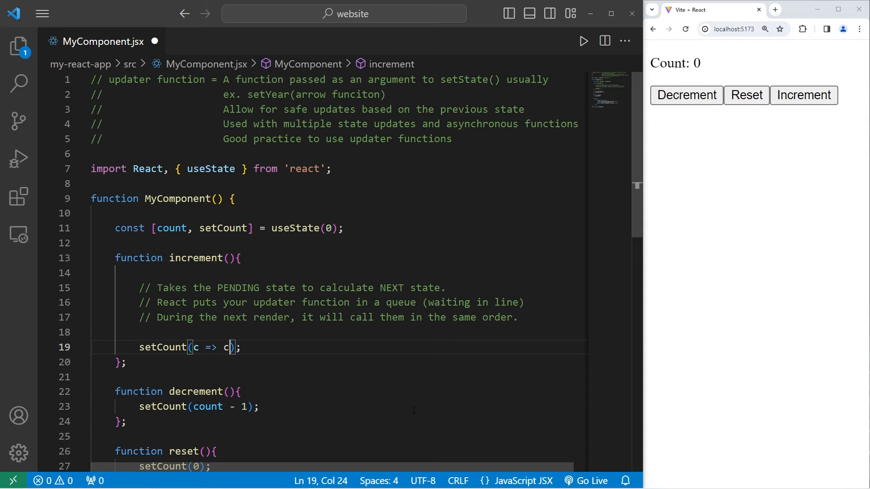
type("+ 1")
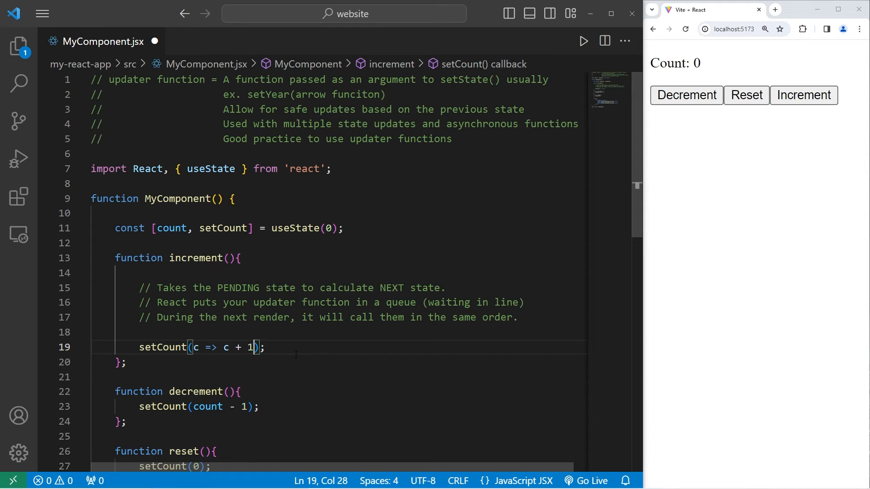
left_click_drag(157, 347, 266, 347)
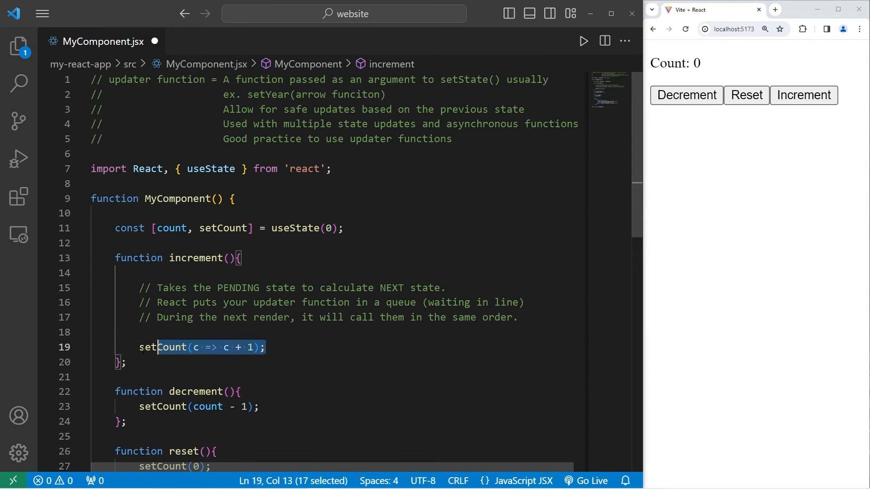
type("setCount(c => c + 1);")
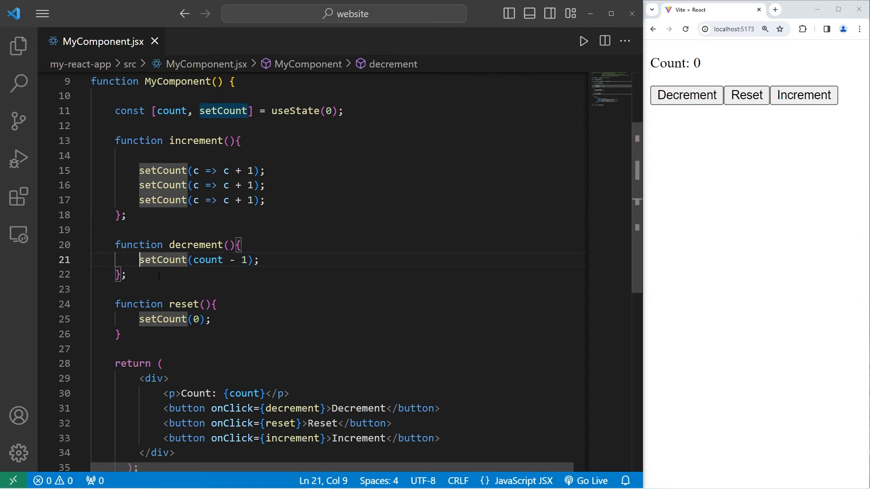
Rewrite decrement as the updater setCount(c => c - 1) three times and test Decrement in Chrome
double_click(206, 260)
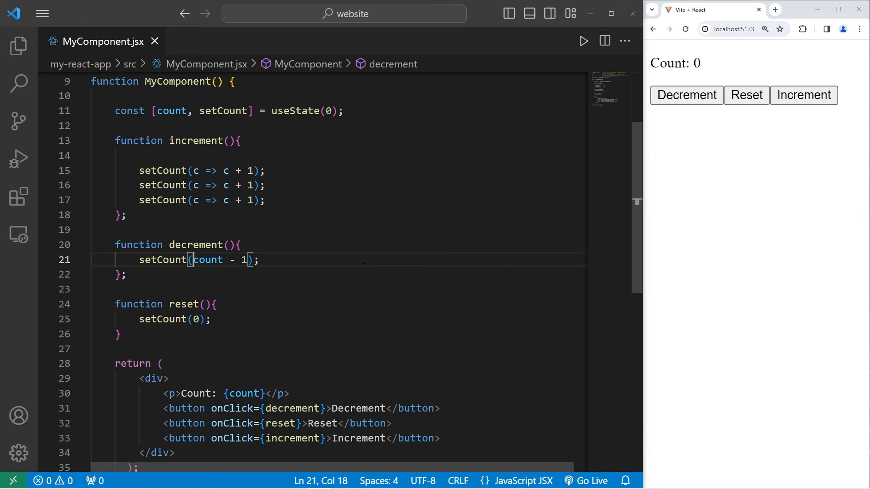
type("count")
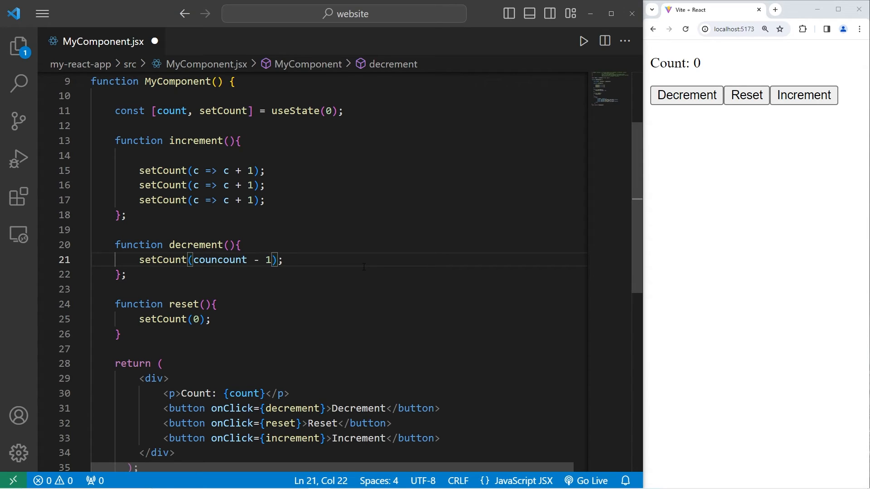
type("count => count - 1")
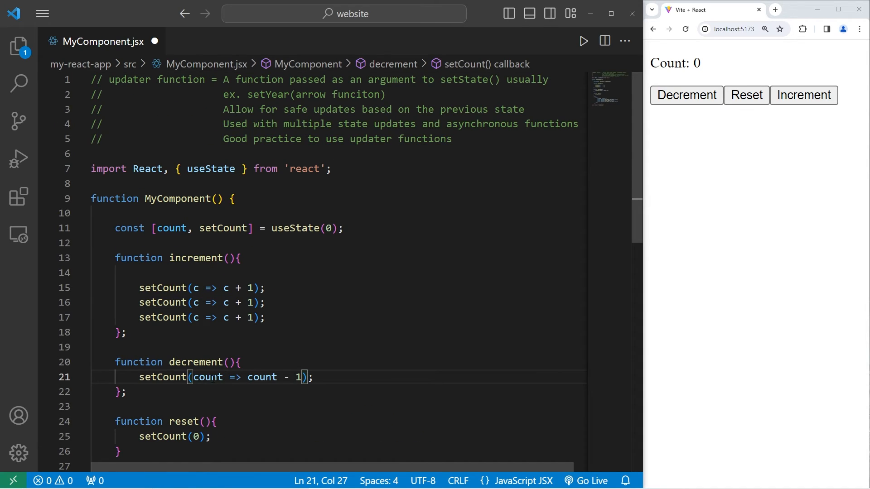
double_click(172, 228)
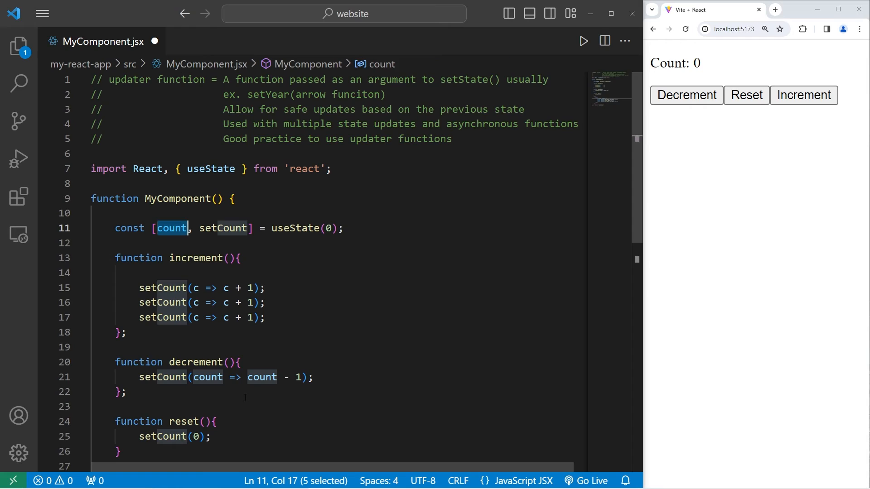
double_click(209, 377)
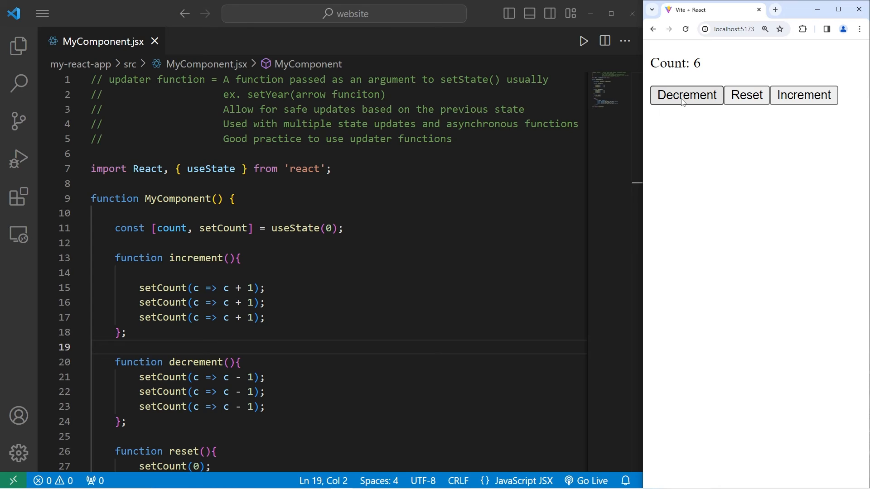
left_click(686, 95)
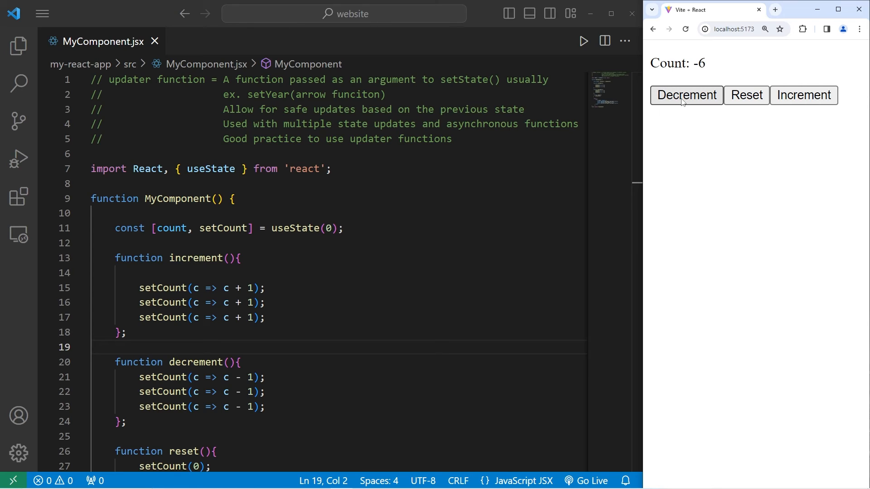
left_click(746, 95)
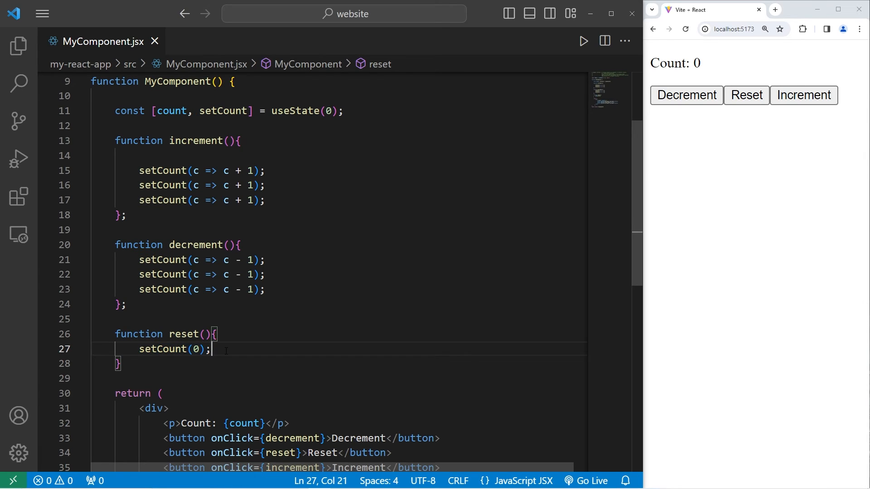
double_click(196, 349)
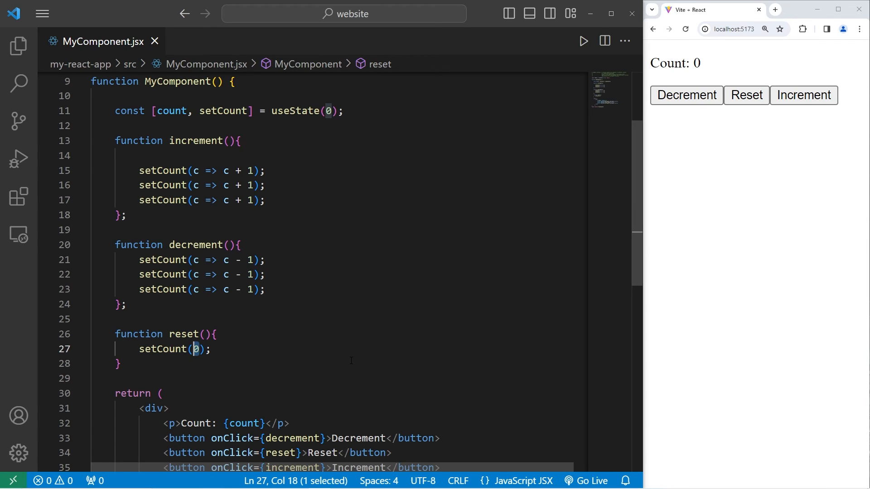
type("c =>")
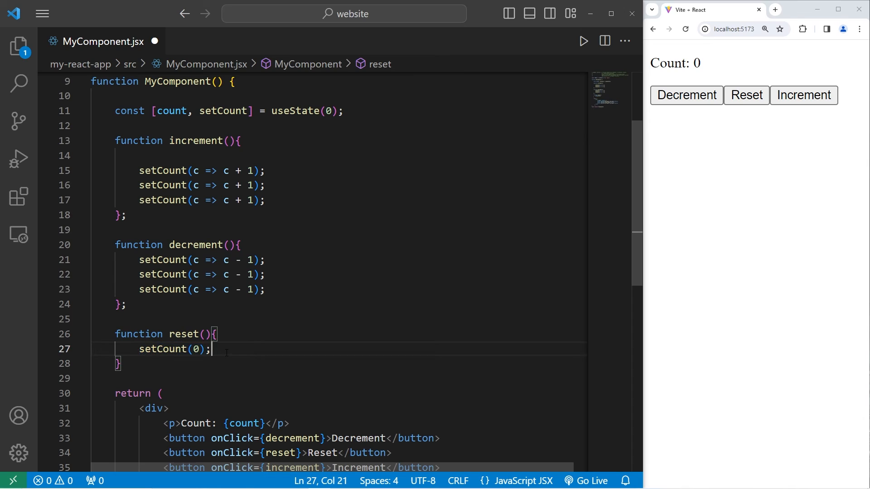
left_click_drag(211, 348, 139, 349)
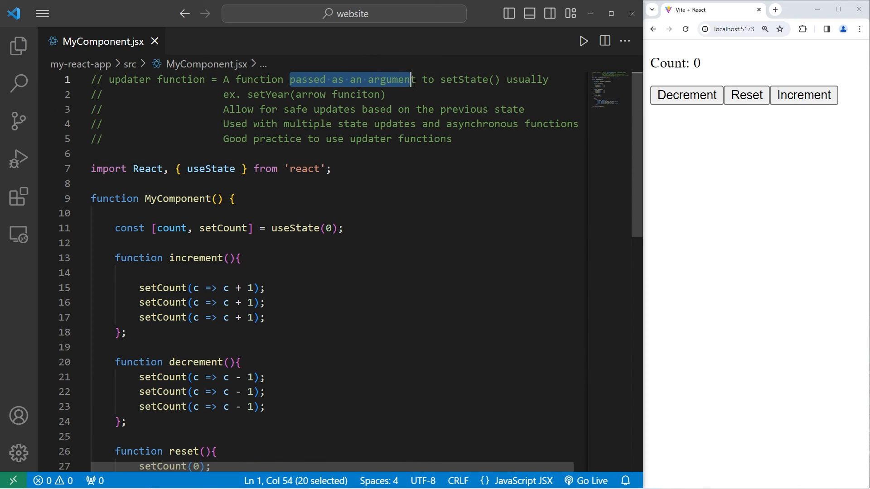
Replace the 'arrow funciton' placeholder so the comment example reads setYear(y => y + 1)
double_click(467, 80)
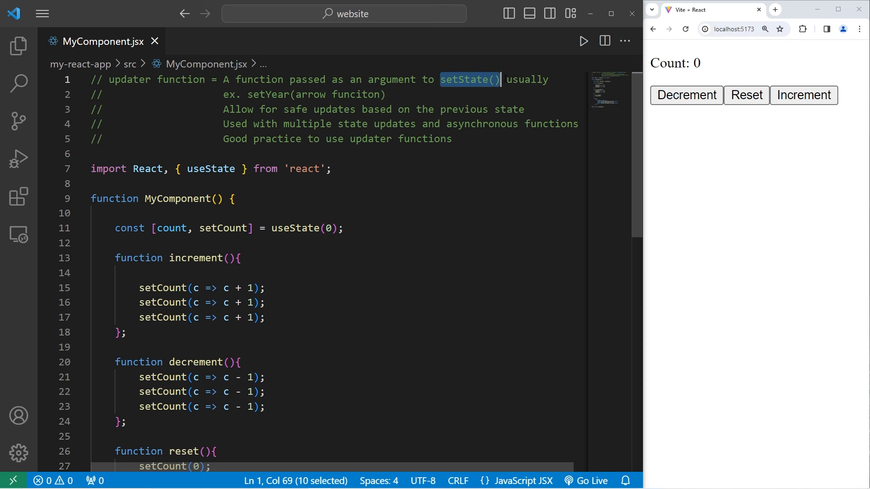
double_click(267, 94)
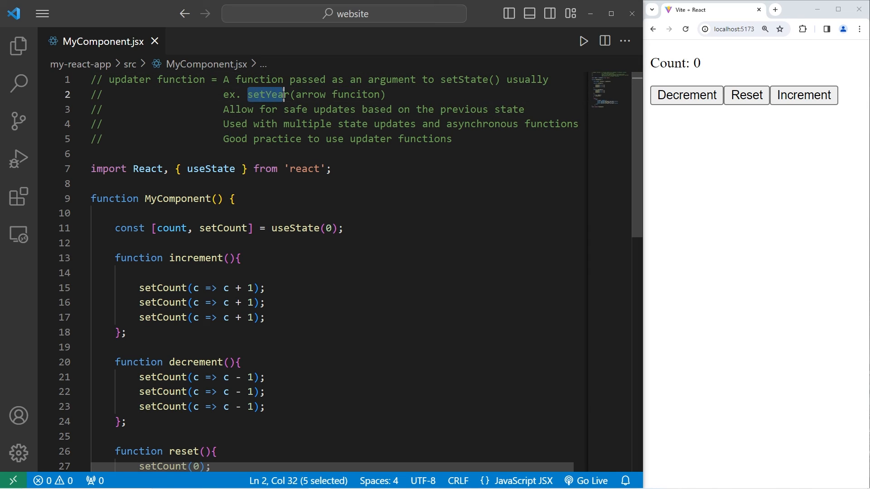
left_click_drag(291, 94, 380, 95)
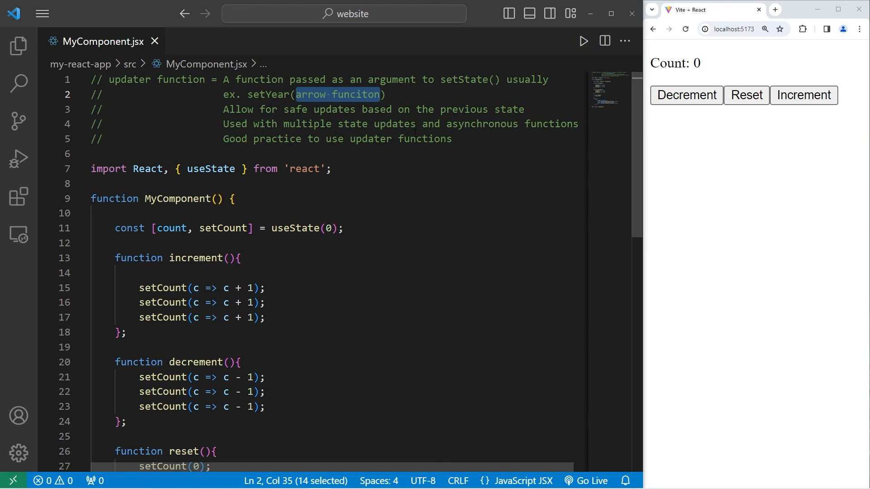
key("Delete")
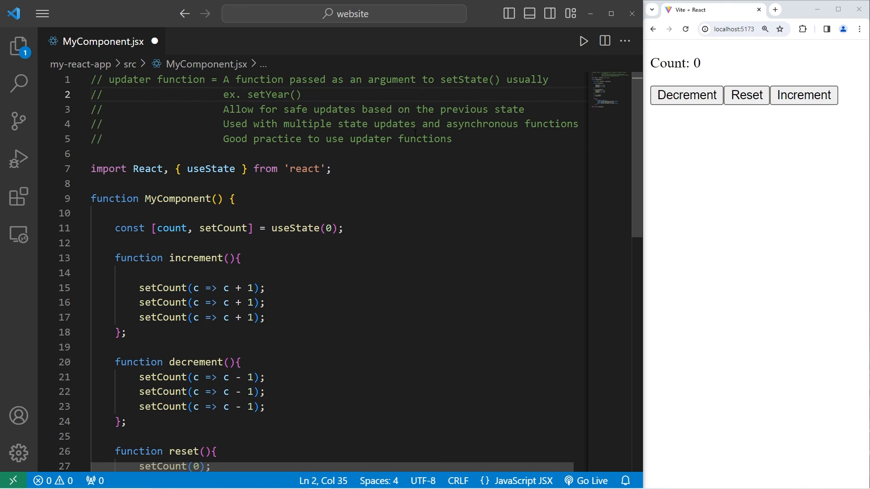
type("y =>")
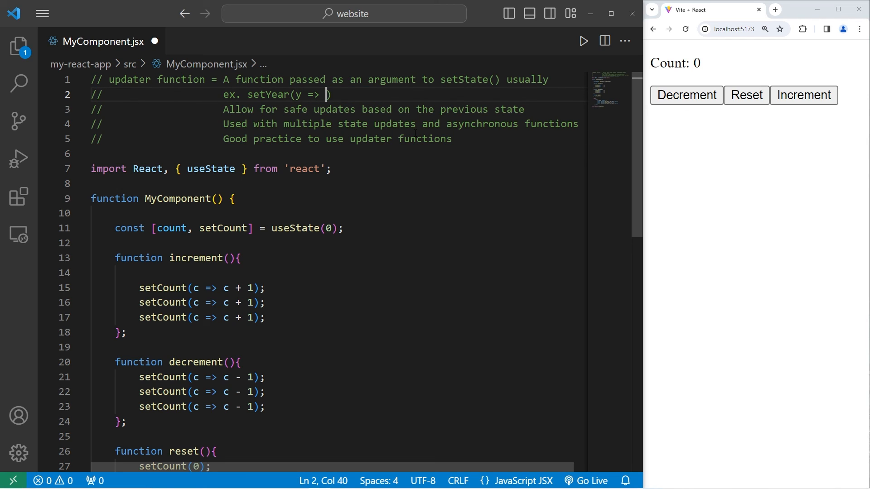
type("y + 1")
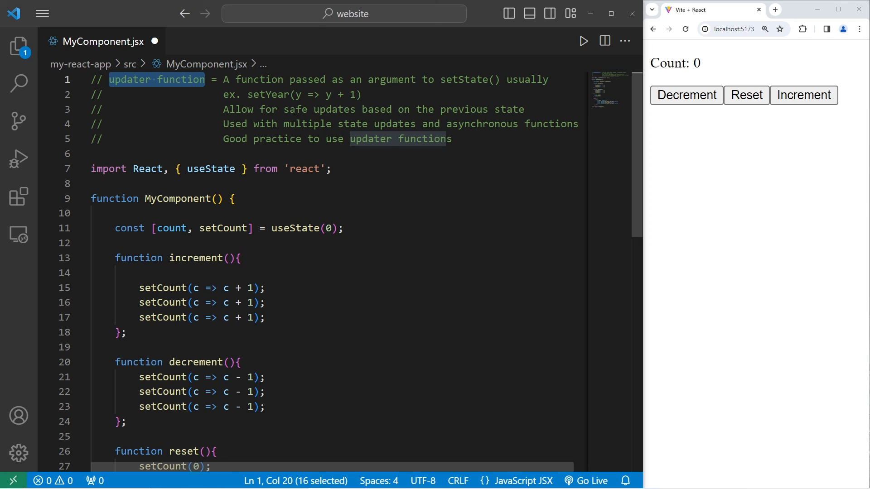
Highlight 'multiple state updates' and 'updater functions' in the explanatory comment lines
double_click(301, 109)
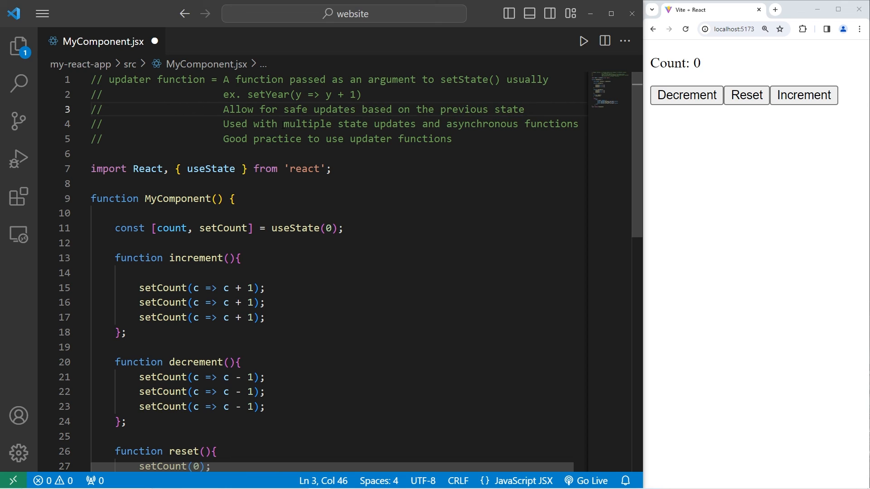
left_click_drag(280, 124, 415, 124)
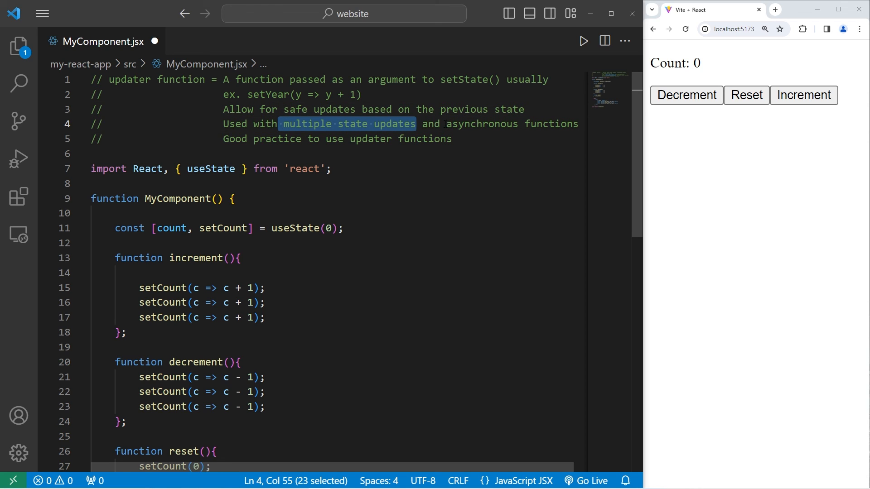
left_click(244, 138)
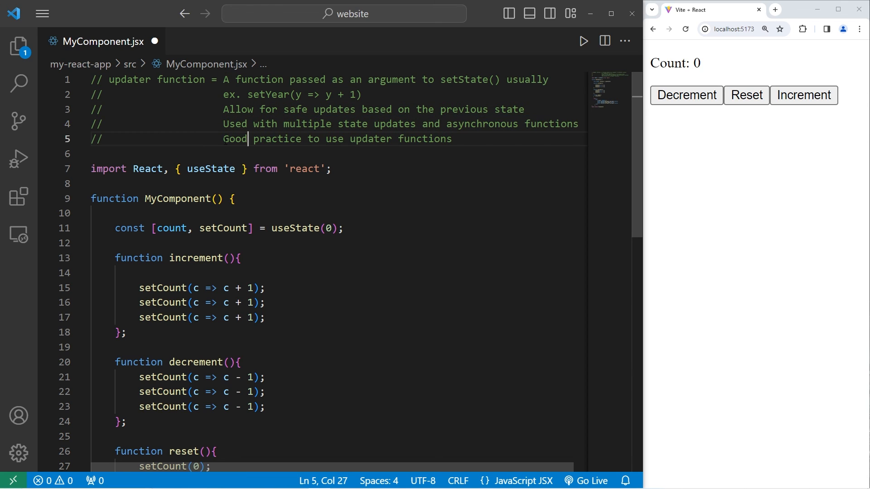
left_click_drag(350, 138, 451, 139)
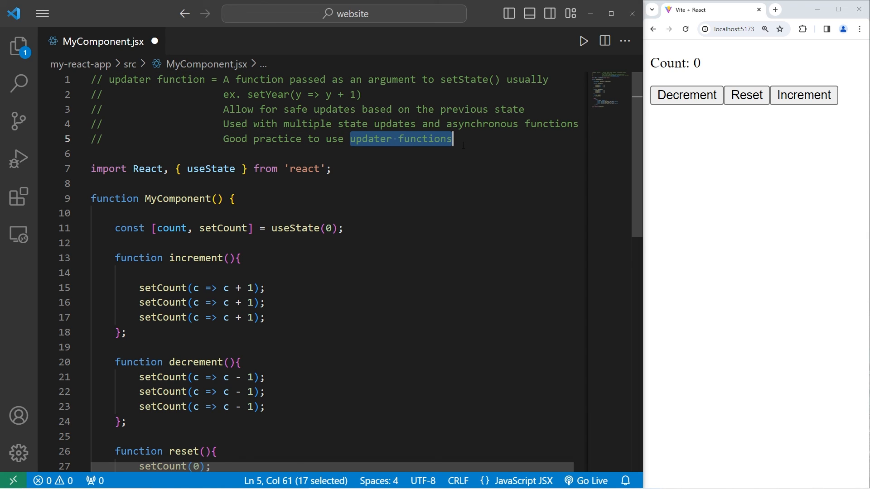
left_click(478, 138)
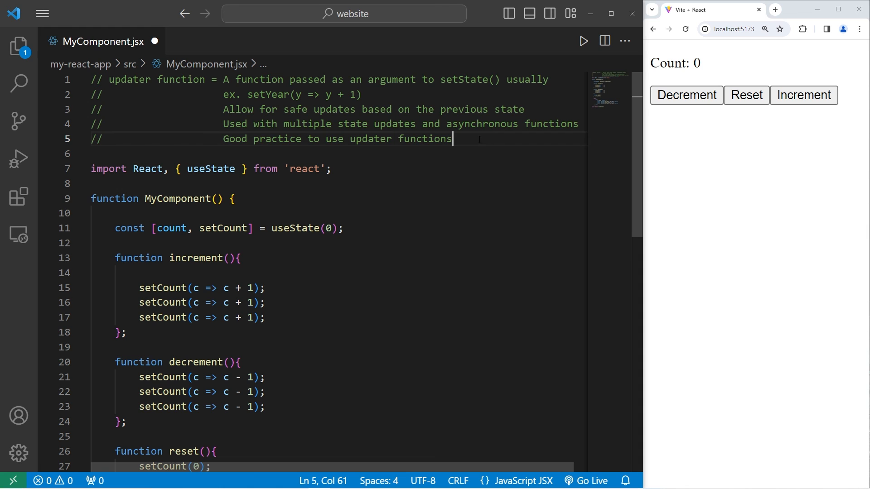